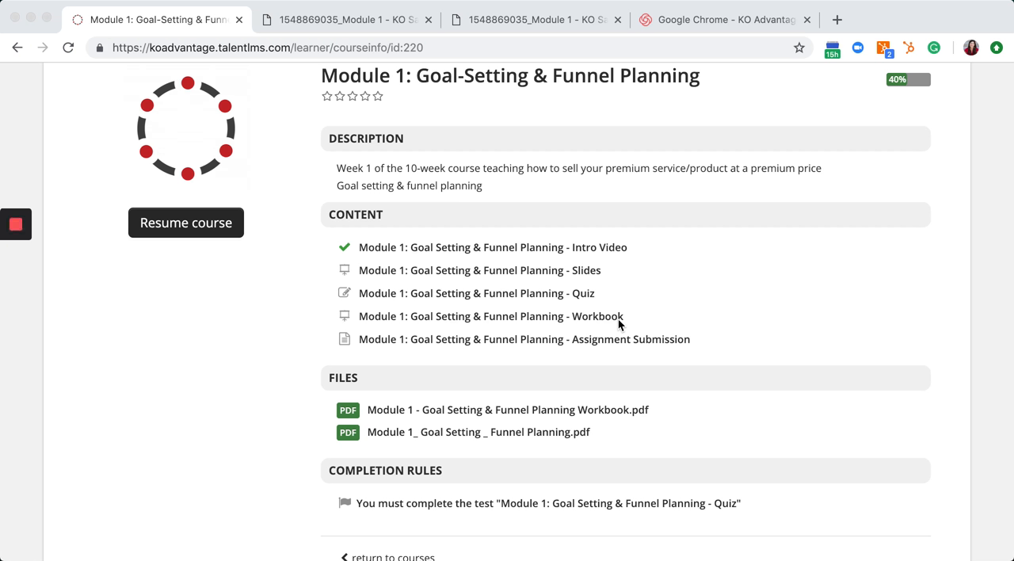
mouse_move(609, 348)
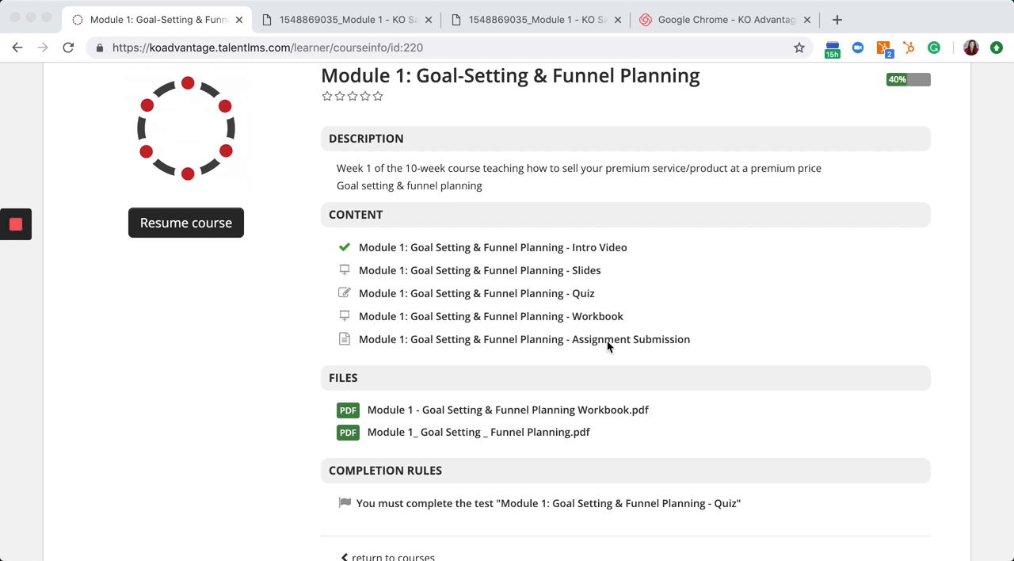
mouse_move(440, 317)
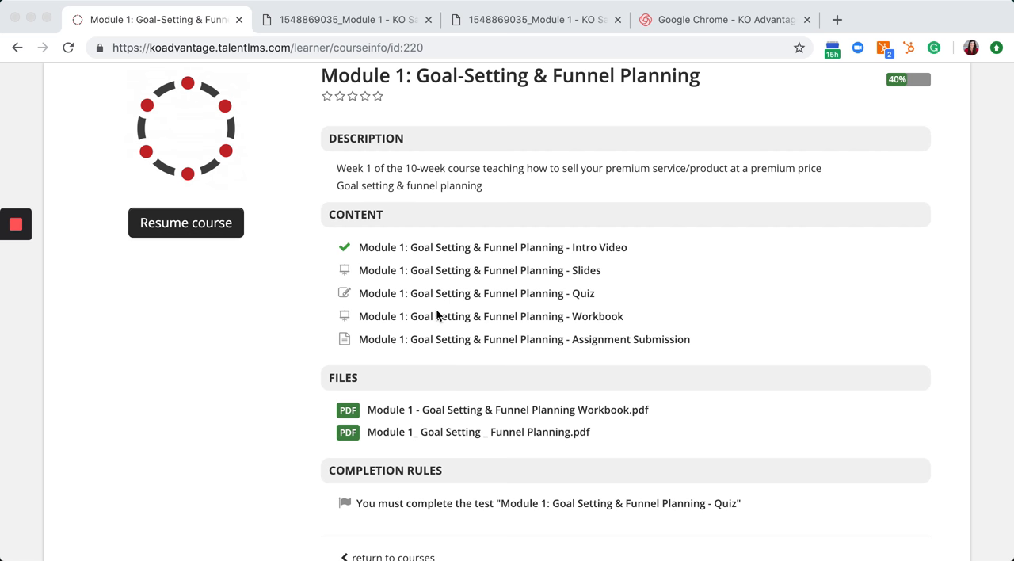
Step: Open the Module 1 Assignment Submission unit and choose to answer by uploading a file
left_click(16, 225)
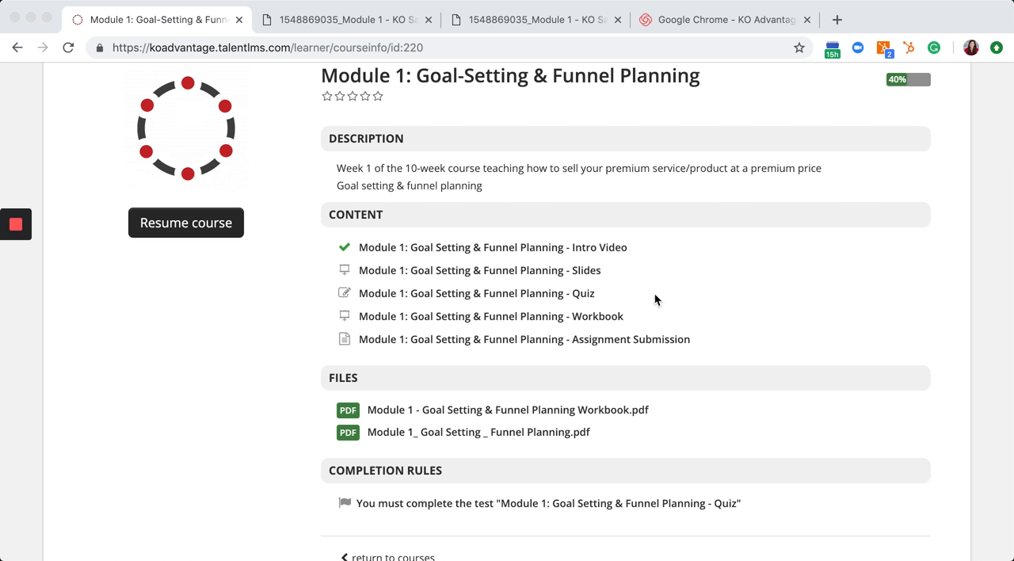
mouse_move(577, 345)
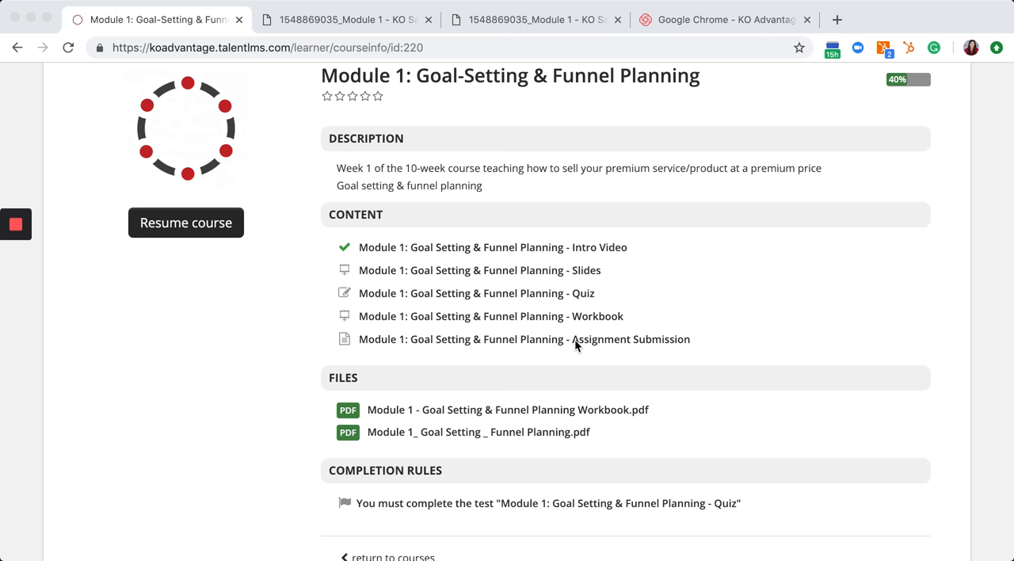
mouse_move(602, 346)
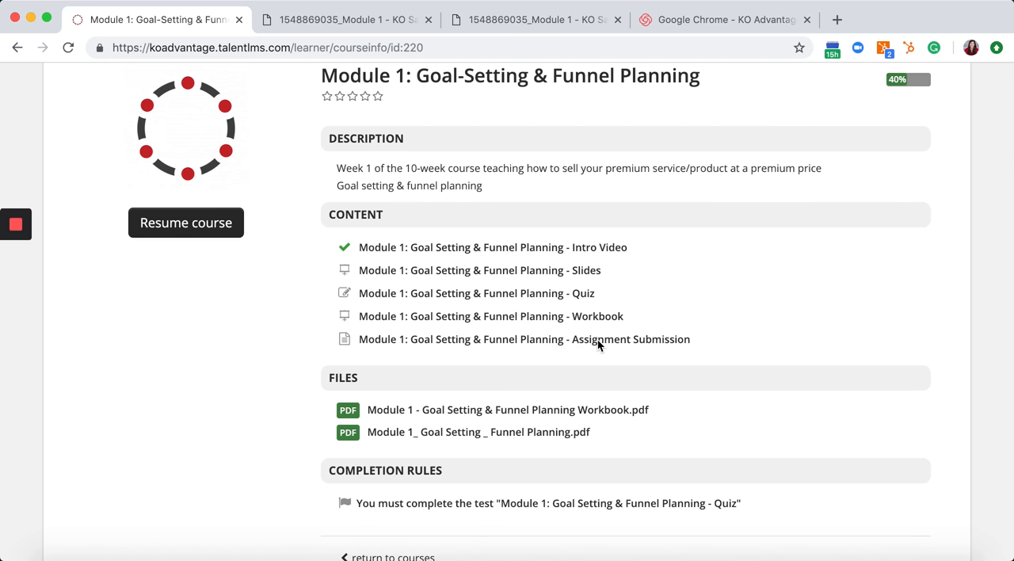
mouse_move(523, 339)
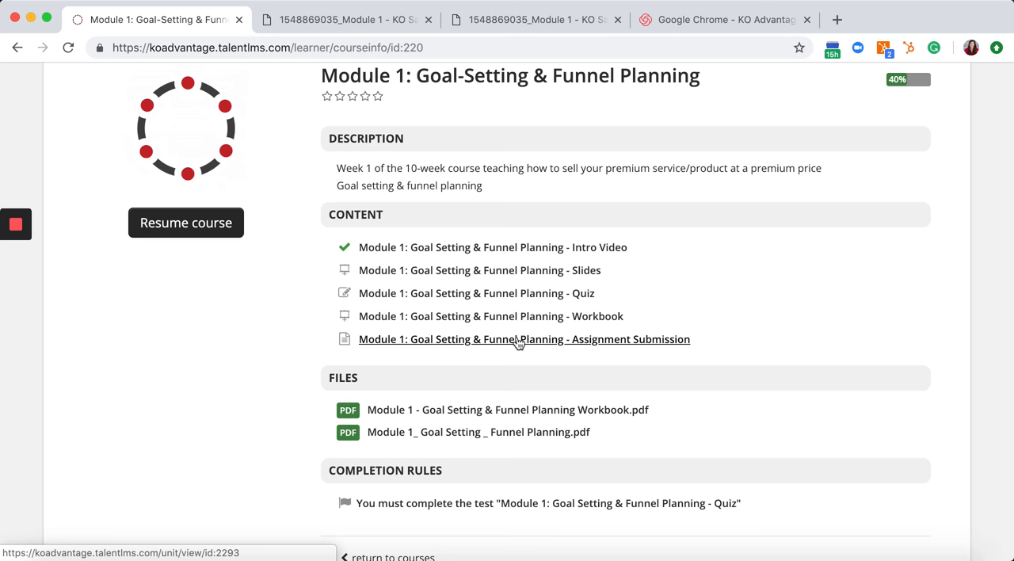
left_click(523, 340)
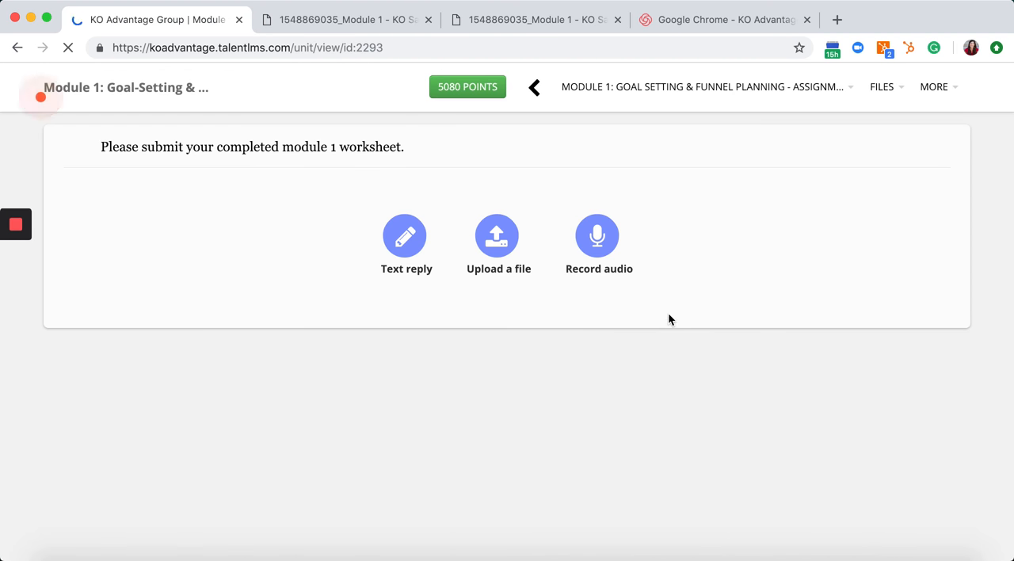
mouse_move(441, 237)
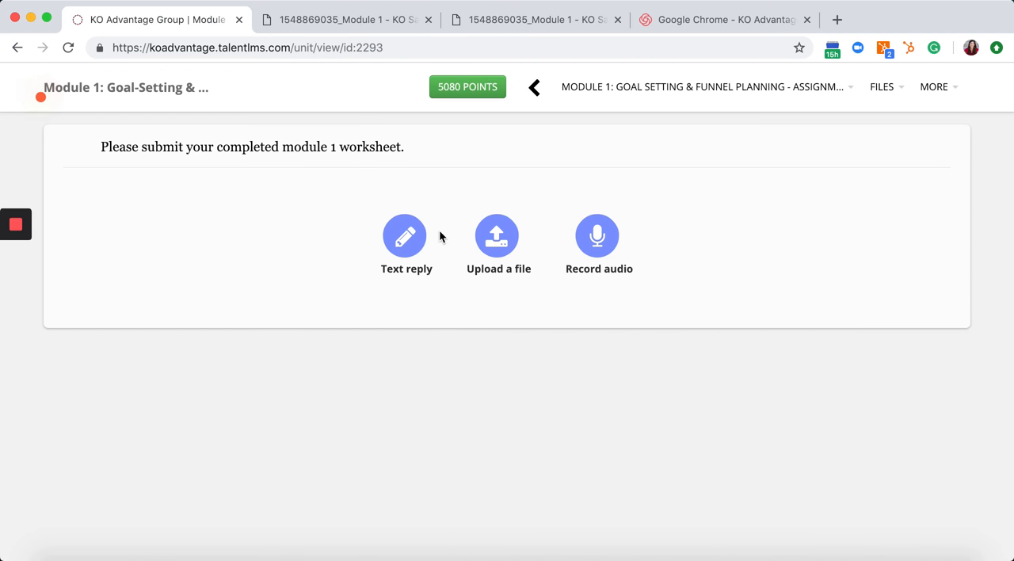
mouse_move(406, 234)
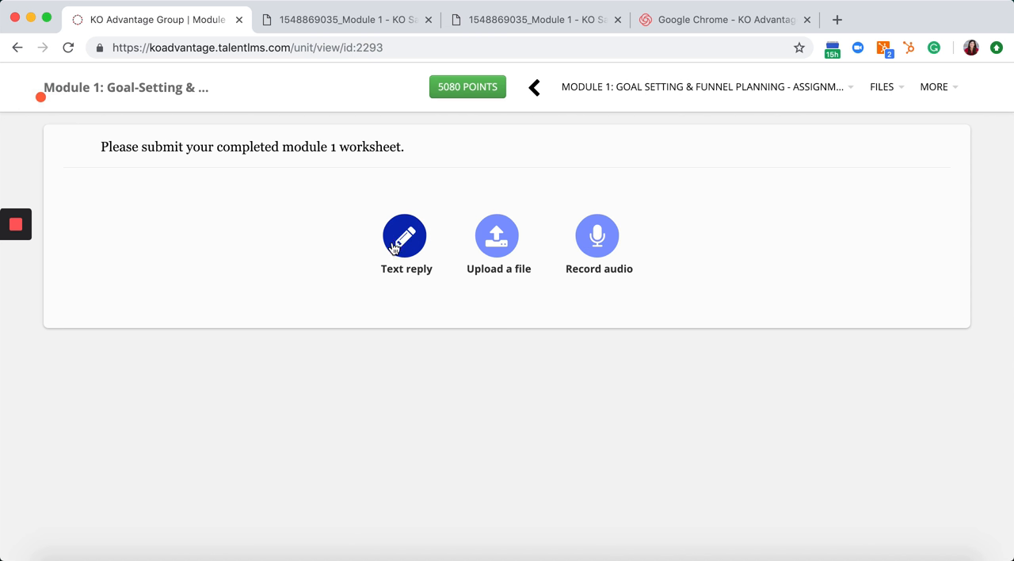
mouse_move(624, 240)
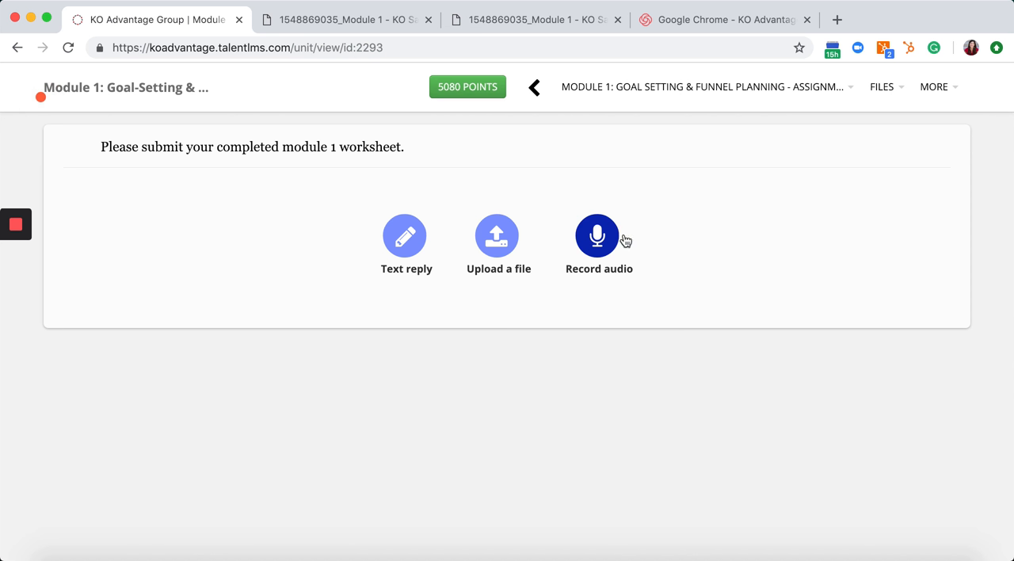
mouse_move(618, 239)
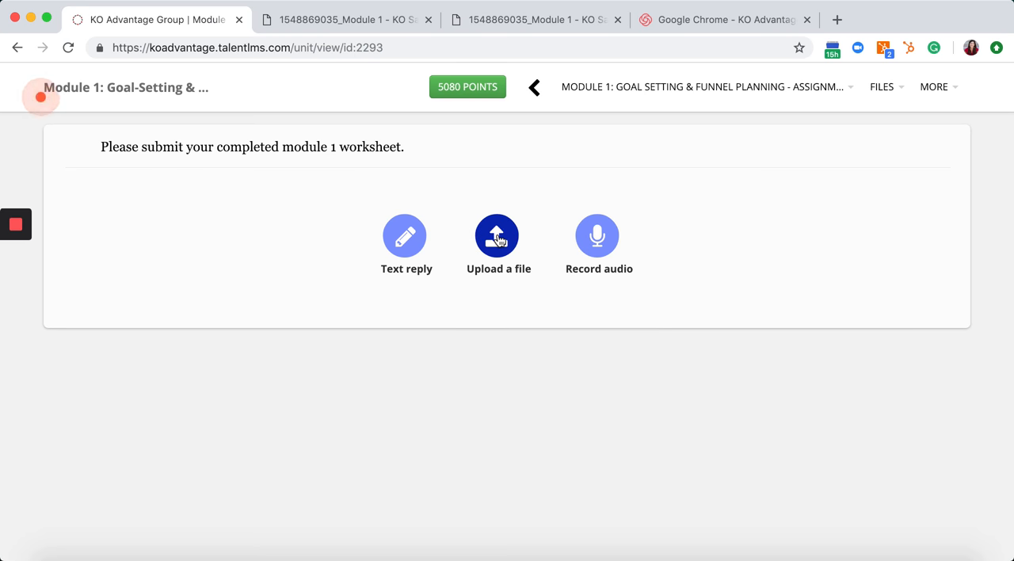
left_click(498, 235)
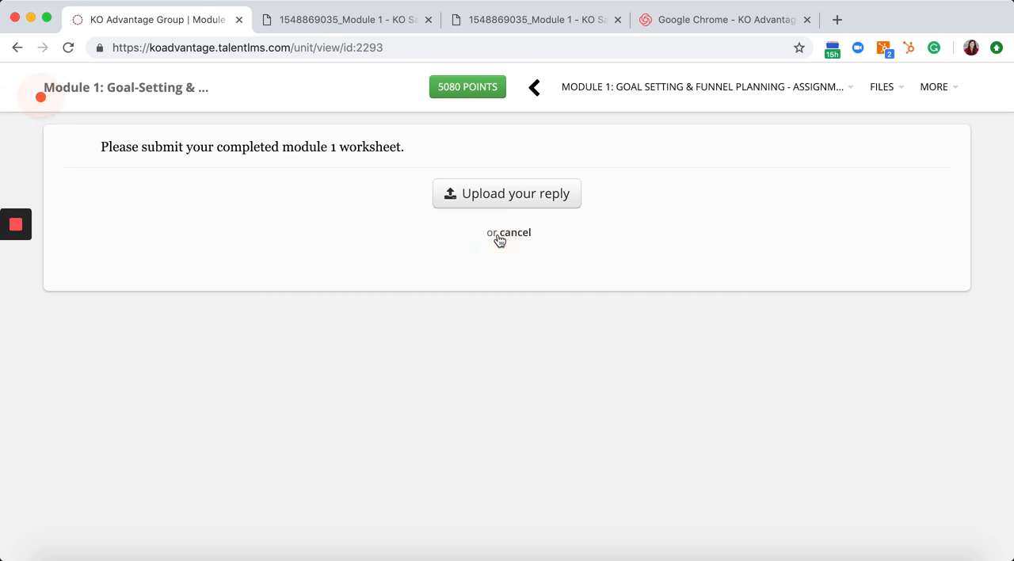
mouse_move(507, 194)
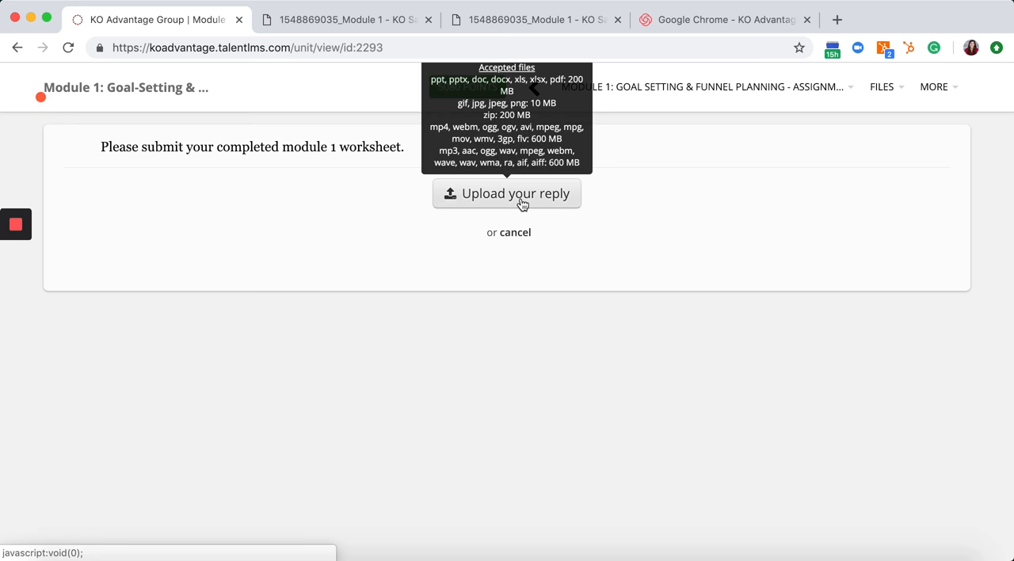
Step: Select the Module 1 worksheet PDF from Downloads as the reply file
left_click(507, 193)
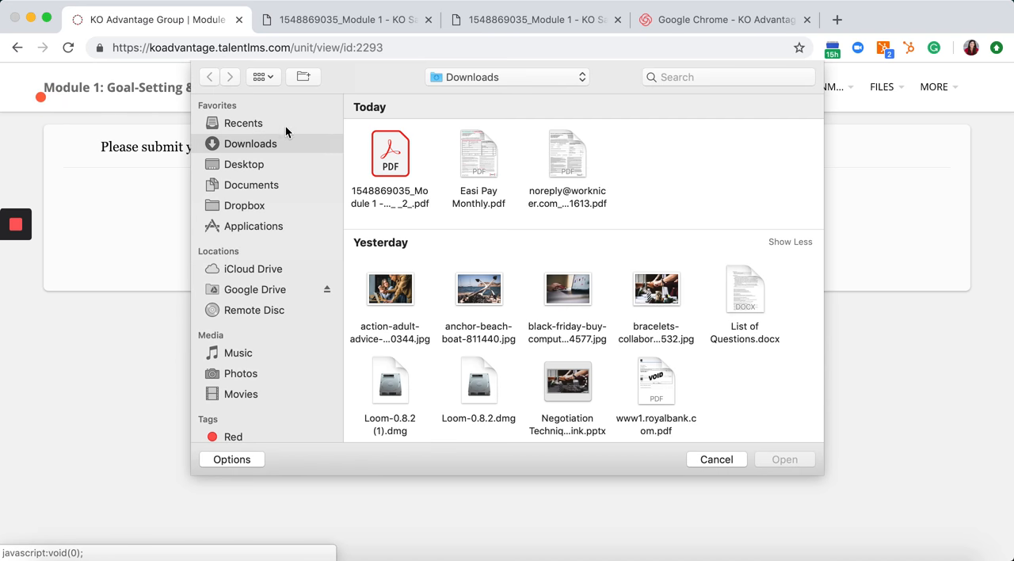
left_click(390, 155)
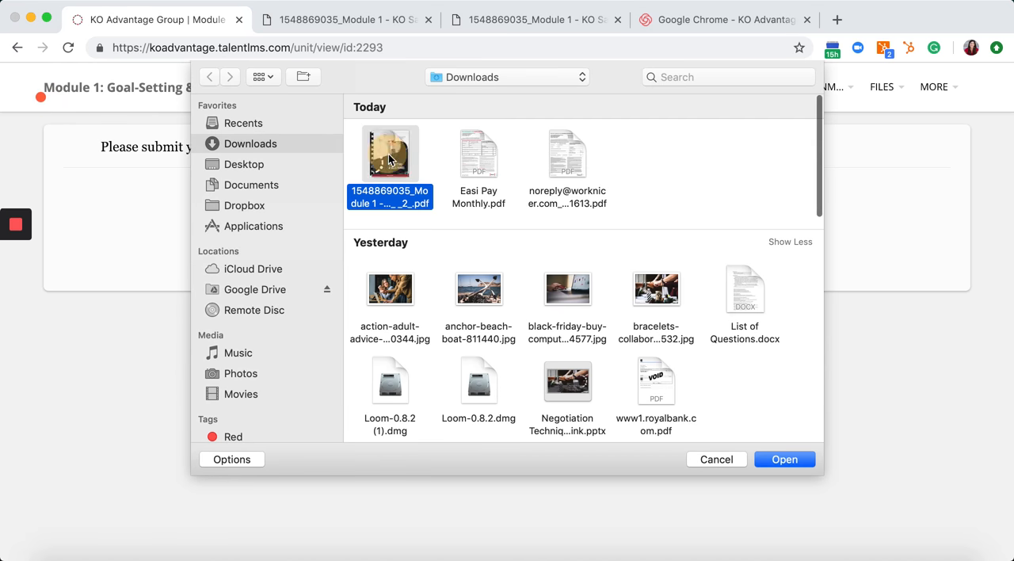
left_click(783, 460)
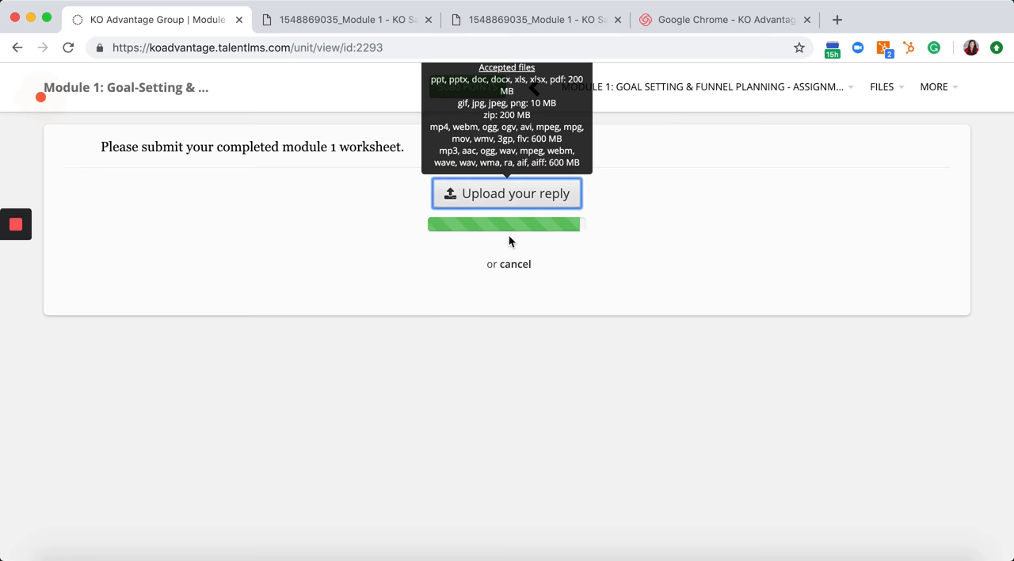
mouse_move(558, 236)
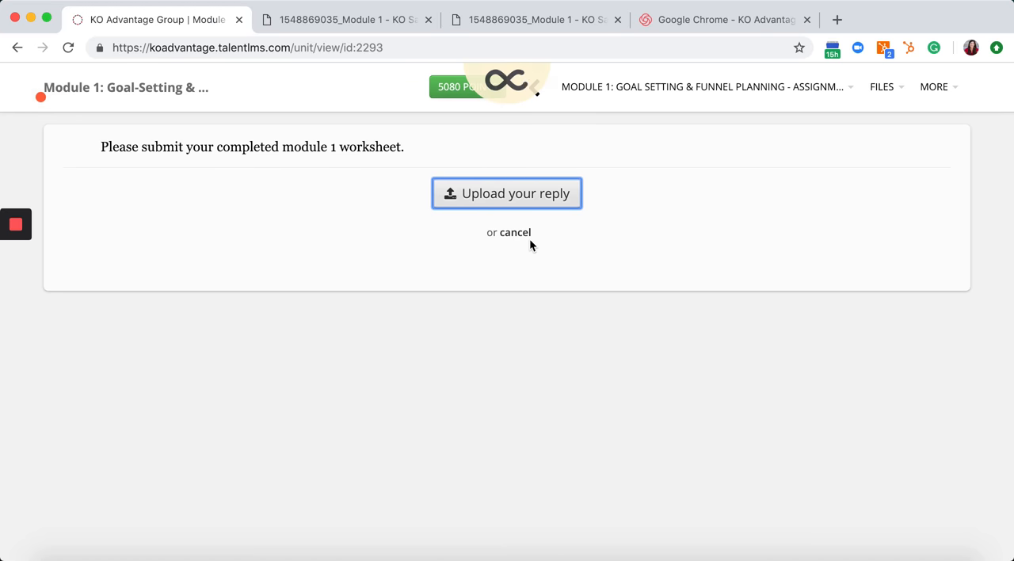
Step: Submit the uploaded worksheet so it shows 'Pending reply from Instructor'
left_click(507, 193)
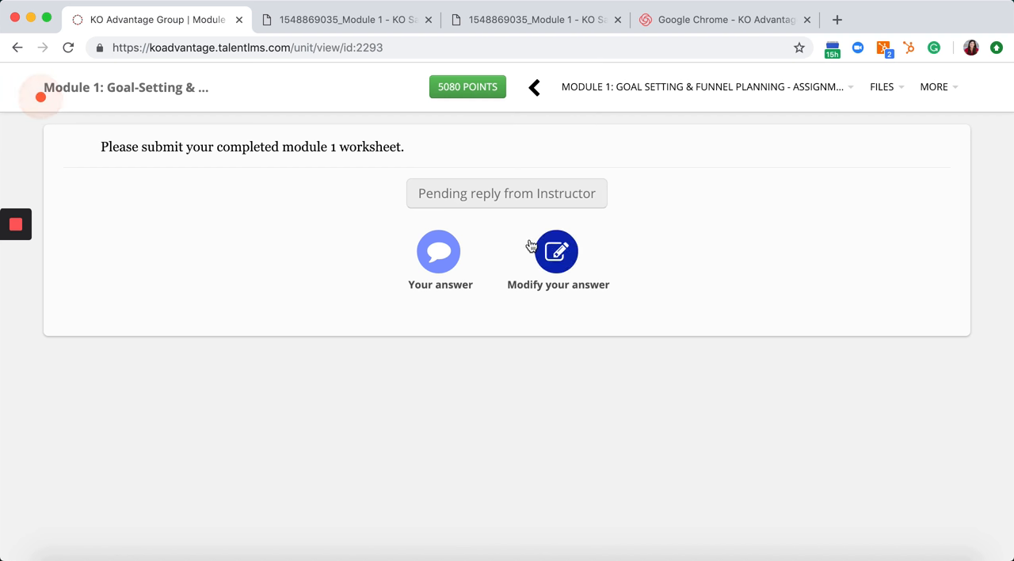
mouse_move(493, 247)
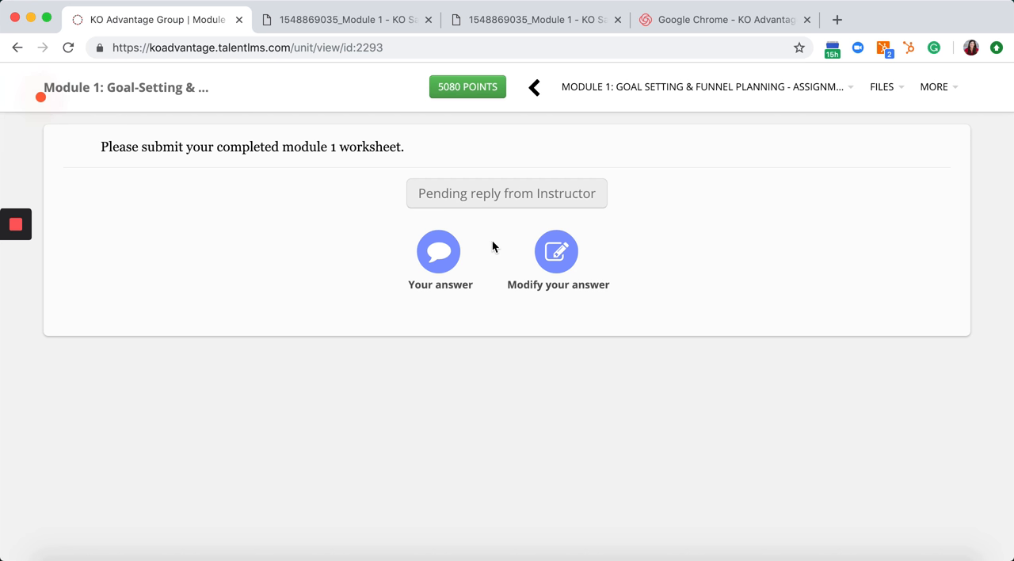
mouse_move(442, 204)
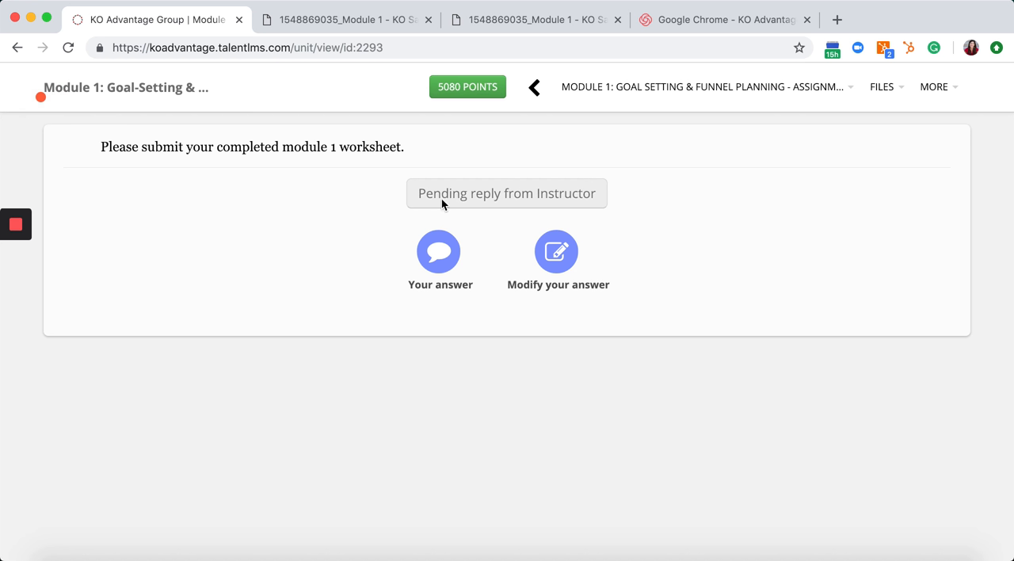
mouse_move(439, 262)
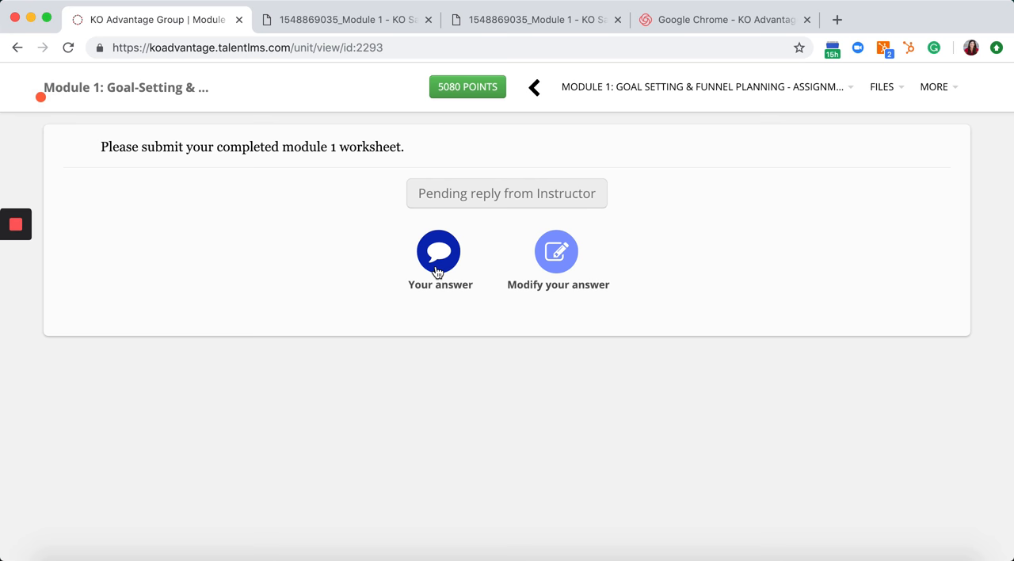
mouse_move(556, 250)
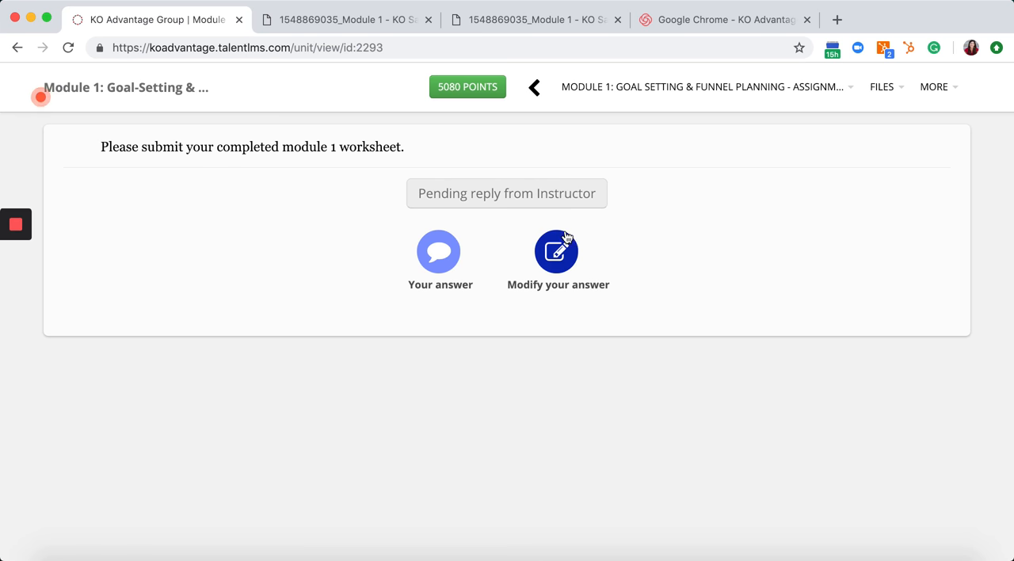
mouse_move(529, 232)
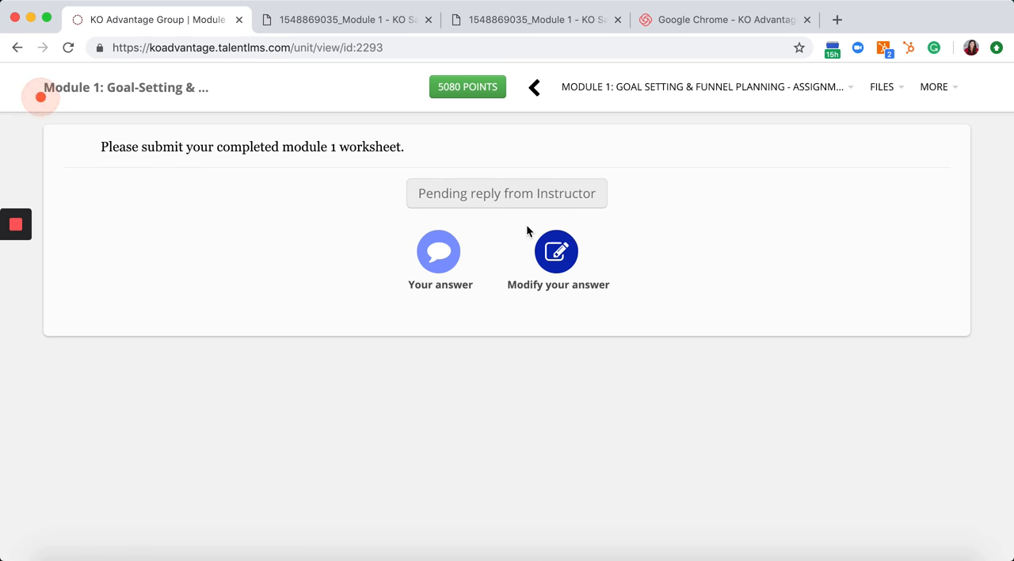
mouse_move(434, 146)
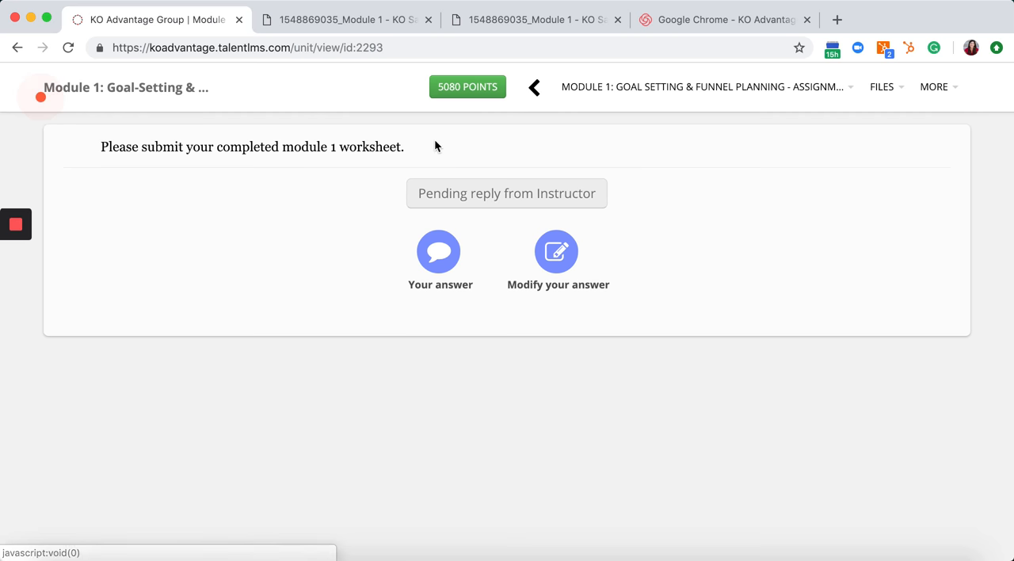
mouse_move(484, 216)
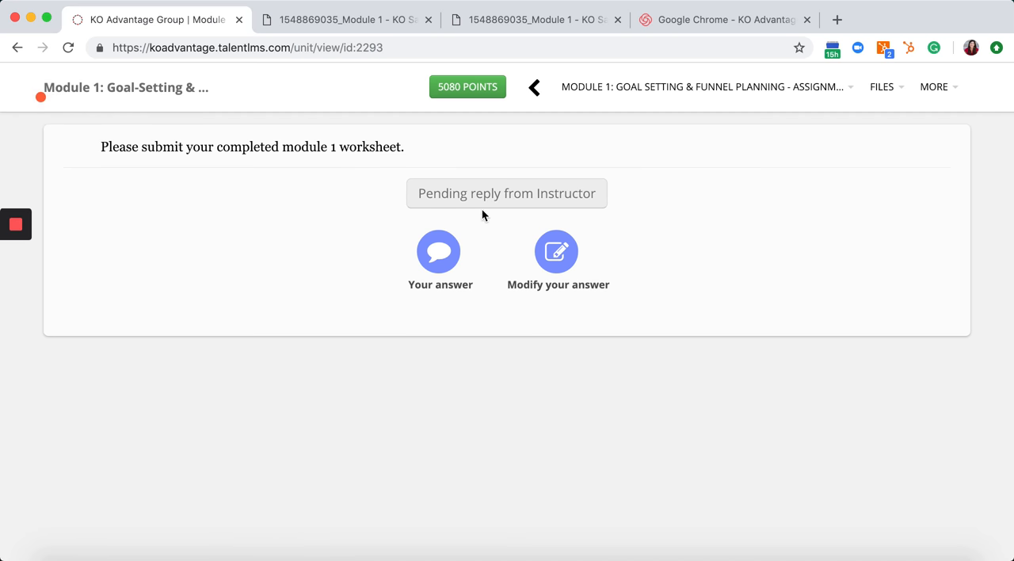